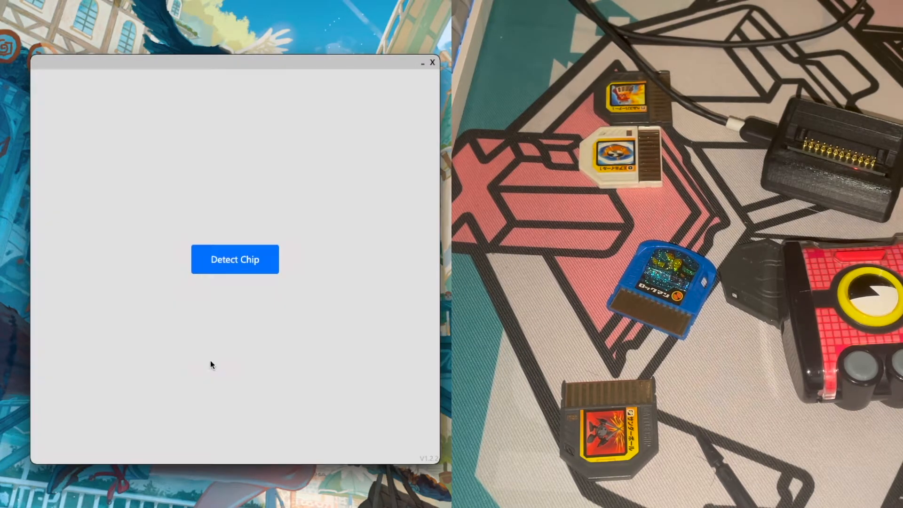
mouse_move(131, 443)
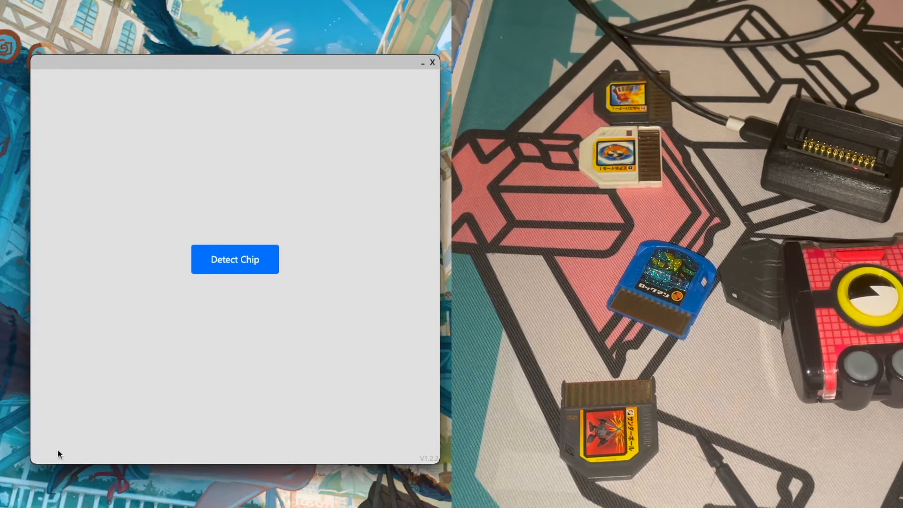
mouse_move(207, 324)
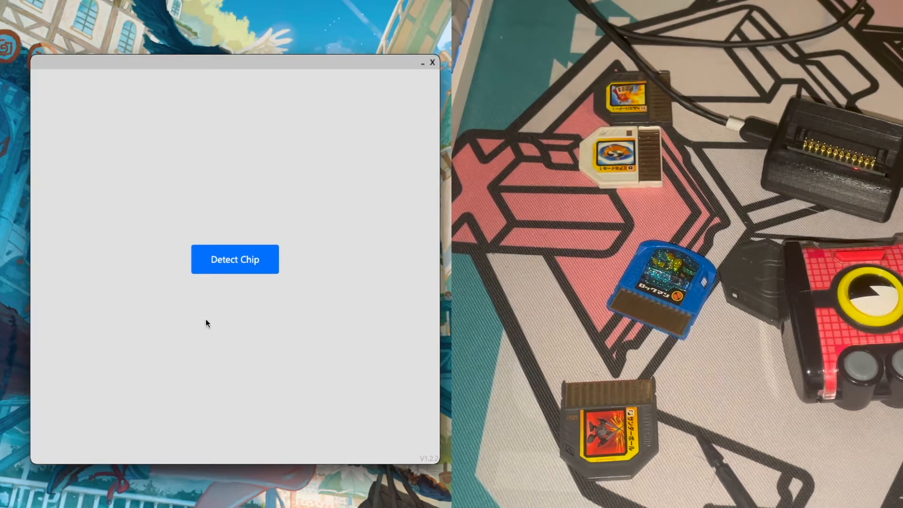
mouse_move(248, 269)
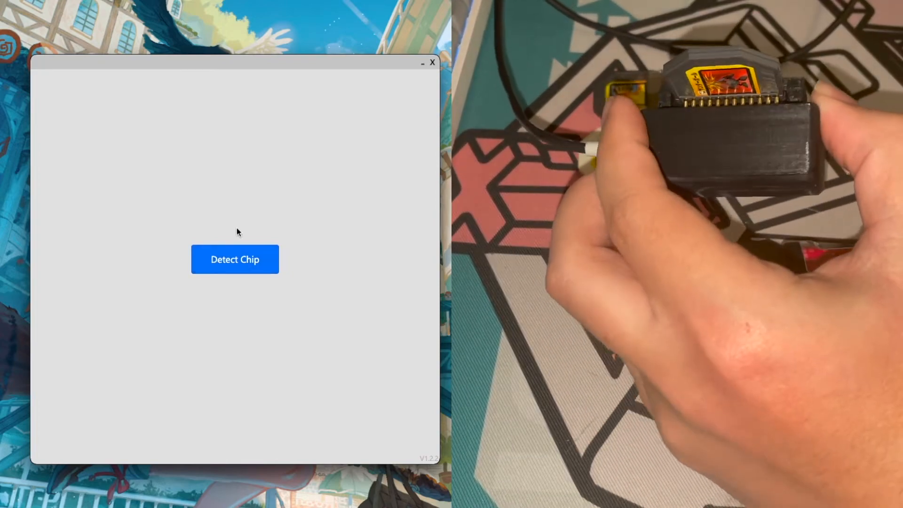
- Detect the inserted GroundMan Navi chip and review its data: lock fb64, level 1, HP 10, AT 6
click(234, 259)
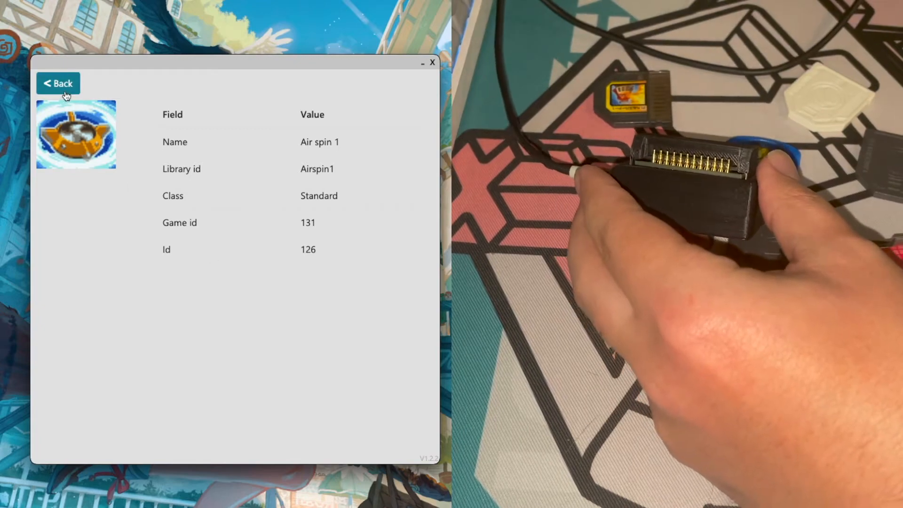
click(58, 82)
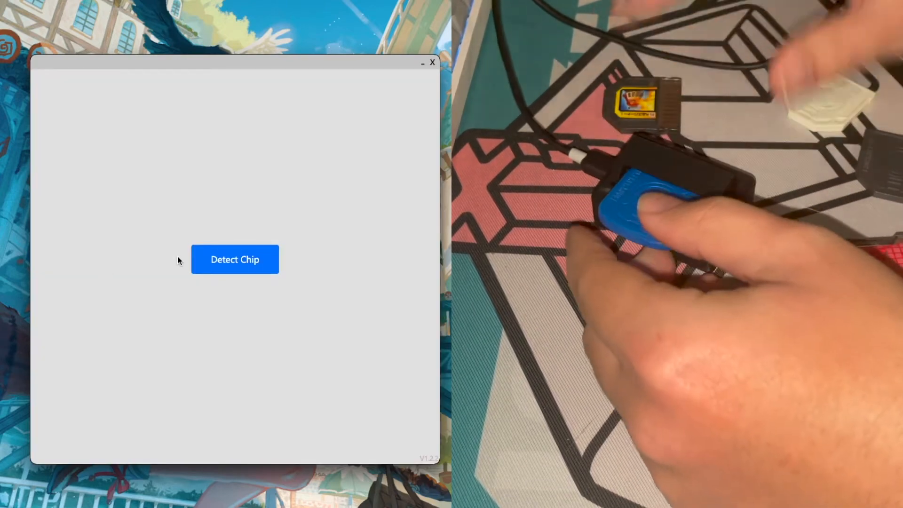
click(235, 259)
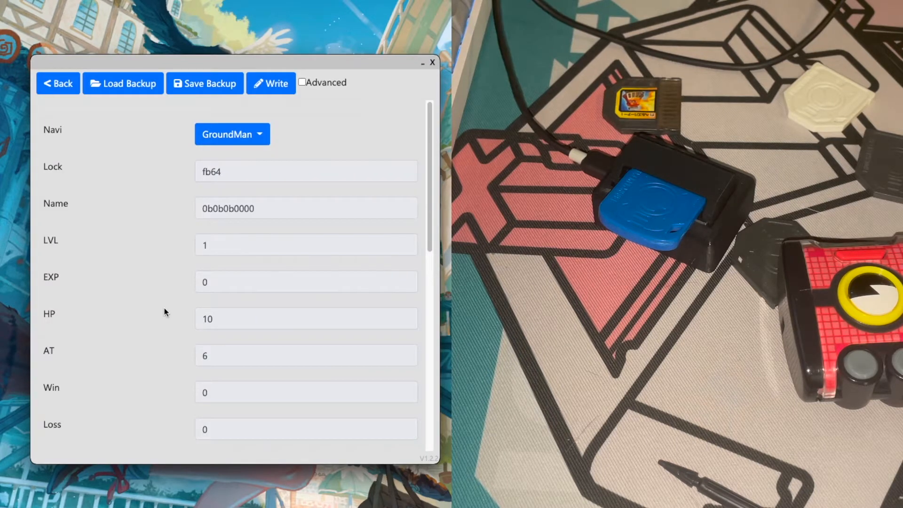
scroll(down, 3)
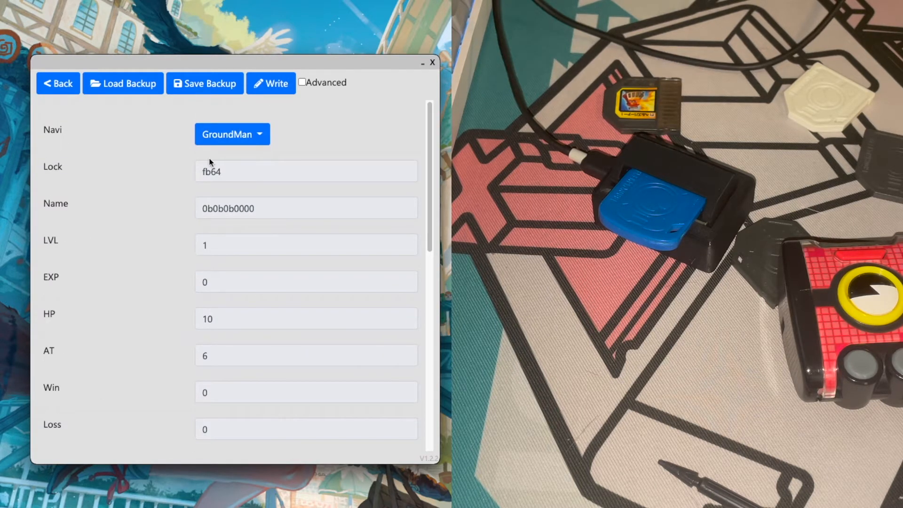
mouse_move(283, 201)
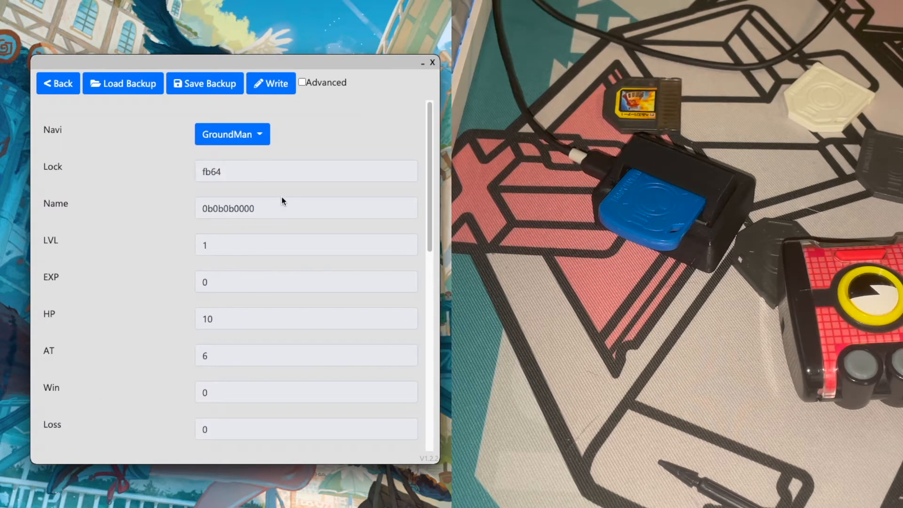
scroll(down, 3)
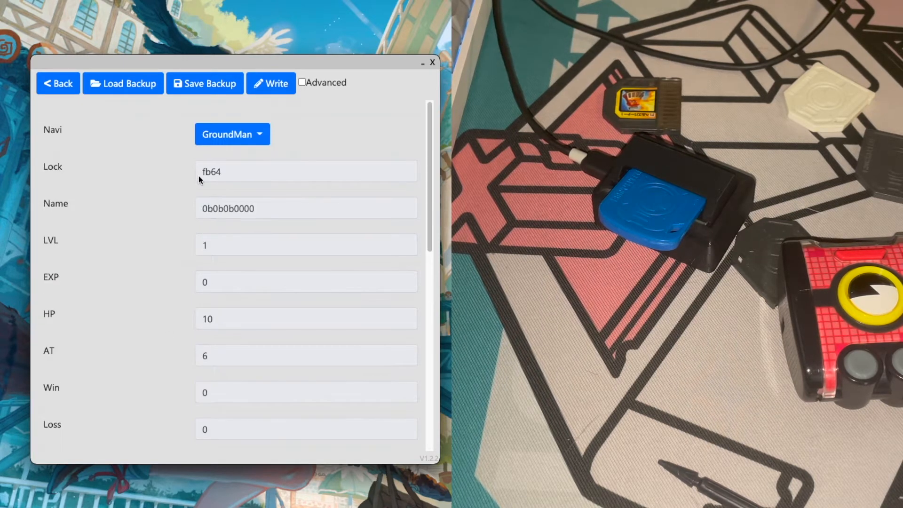
double_click(212, 172)
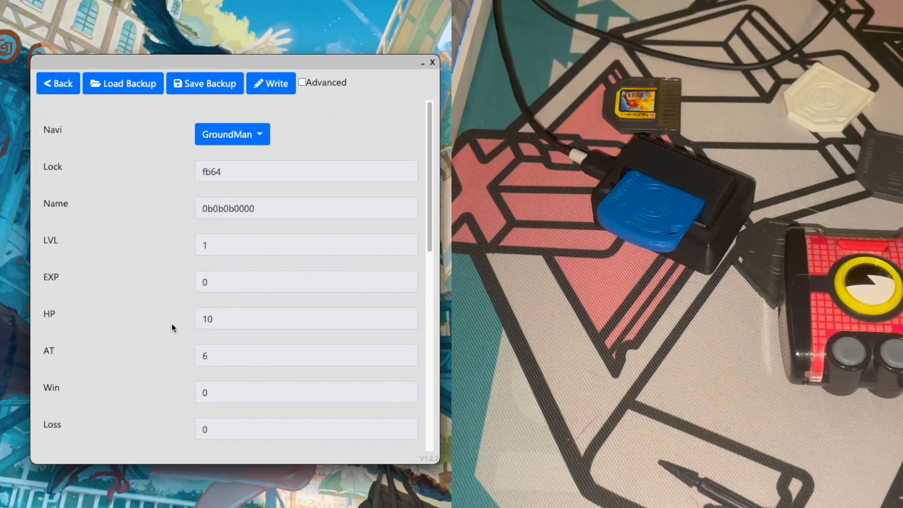
- Look over the unknown, cross, lose and win sprites, then enable the Advanced option
scroll(down, 3)
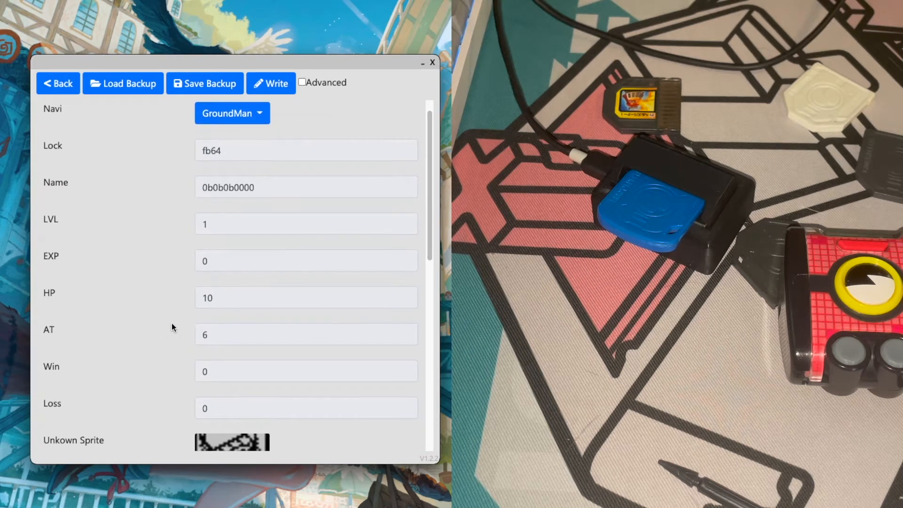
scroll(down, 3)
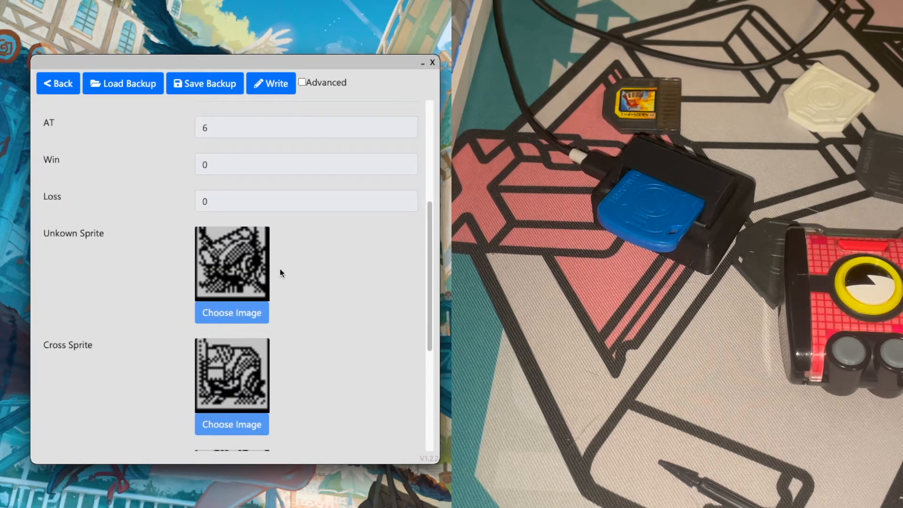
scroll(down, 3)
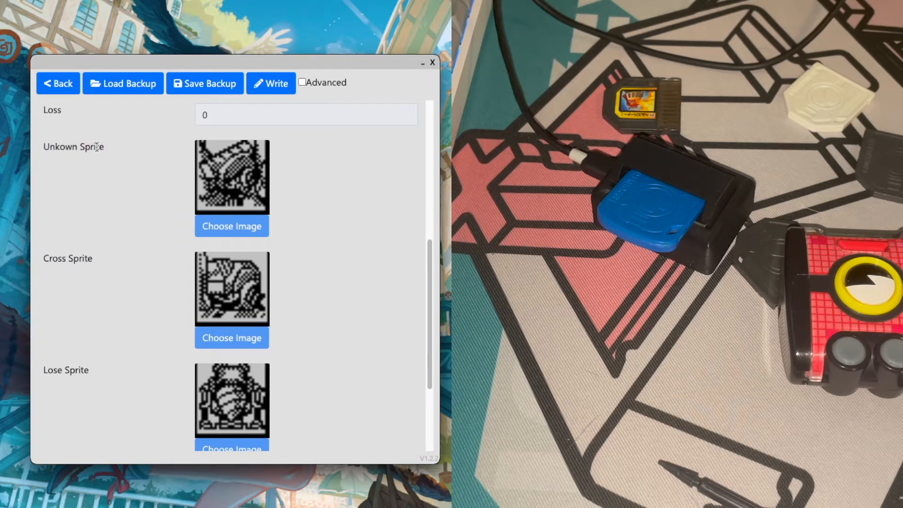
double_click(94, 147)
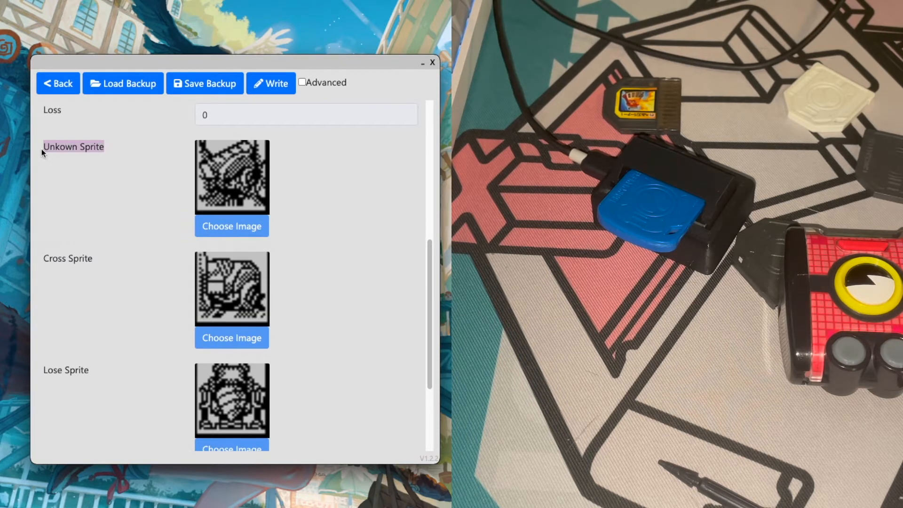
scroll(down, 3)
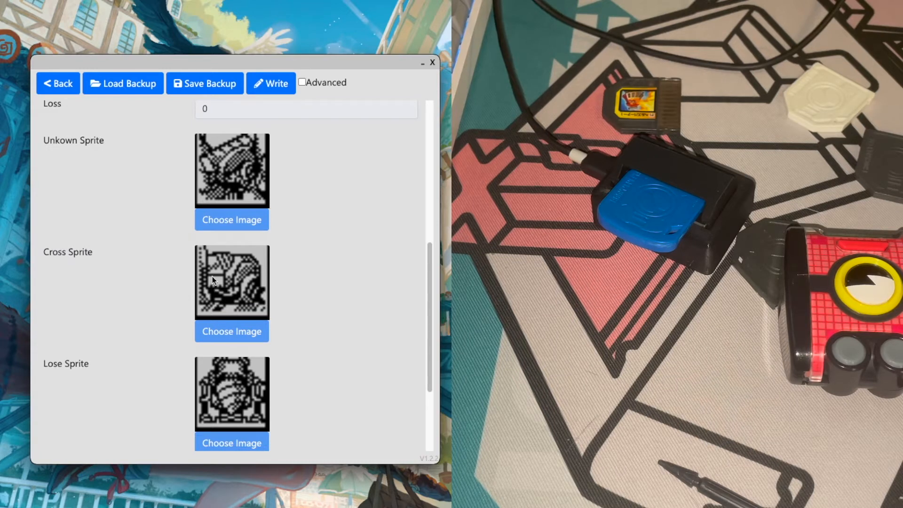
scroll(down, 3)
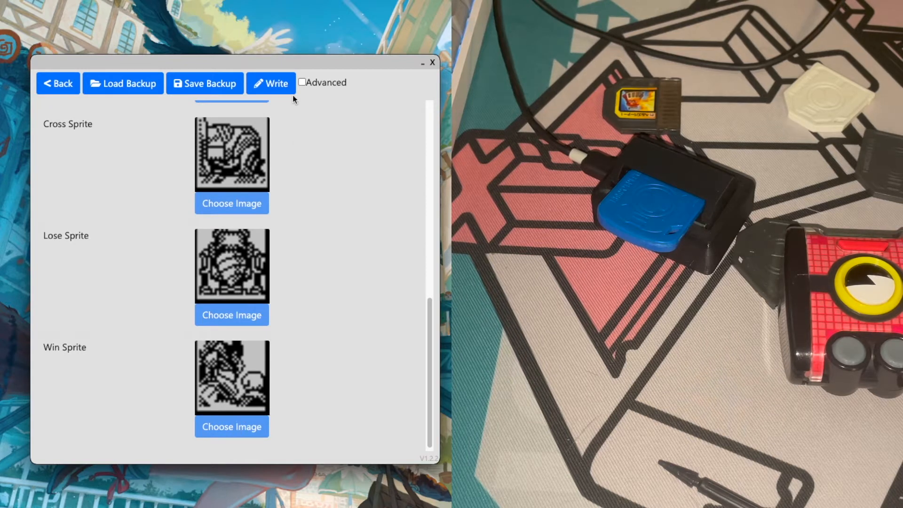
click(303, 83)
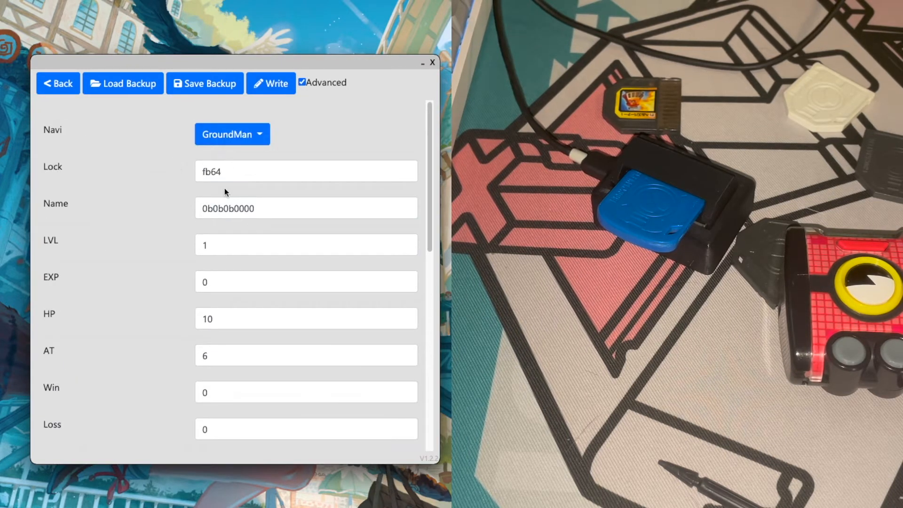
- Browse for a replacement image for the Cross Sprite
scroll(down, 3)
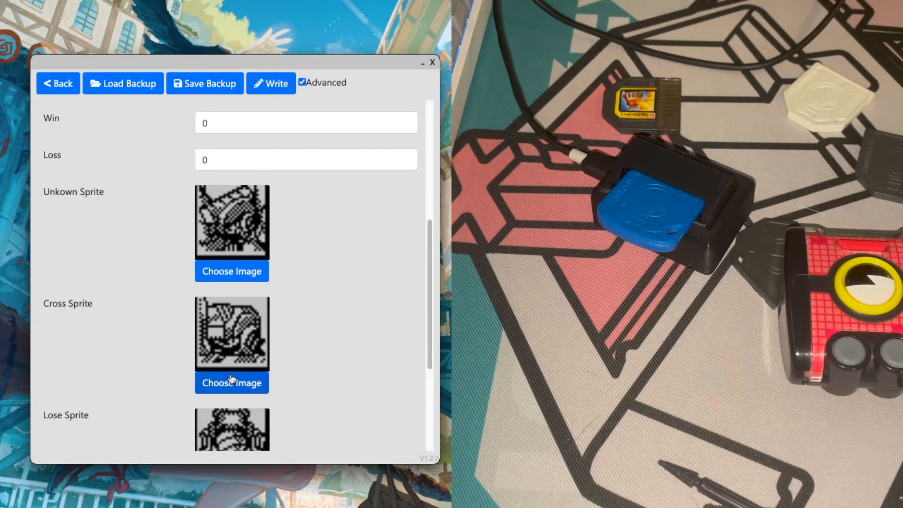
click(231, 382)
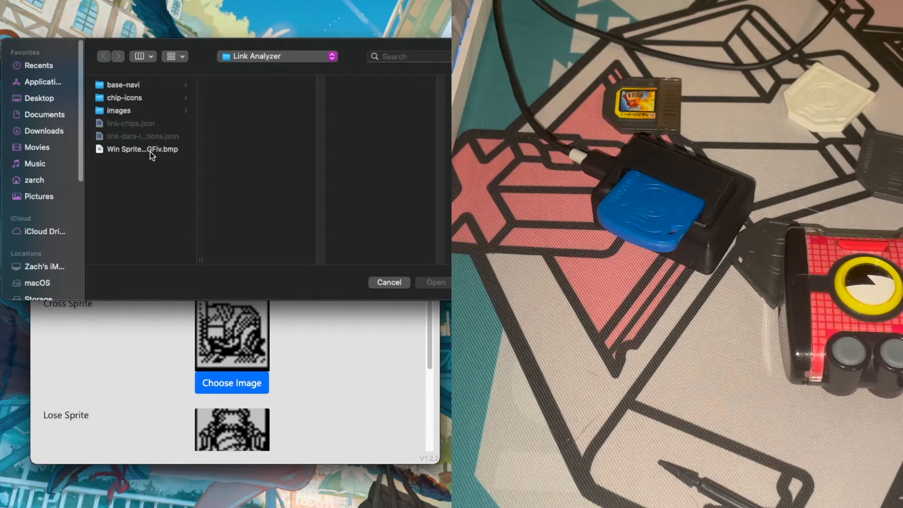
- Load the Win Sprite bitmap as the new cross sprite image
click(141, 149)
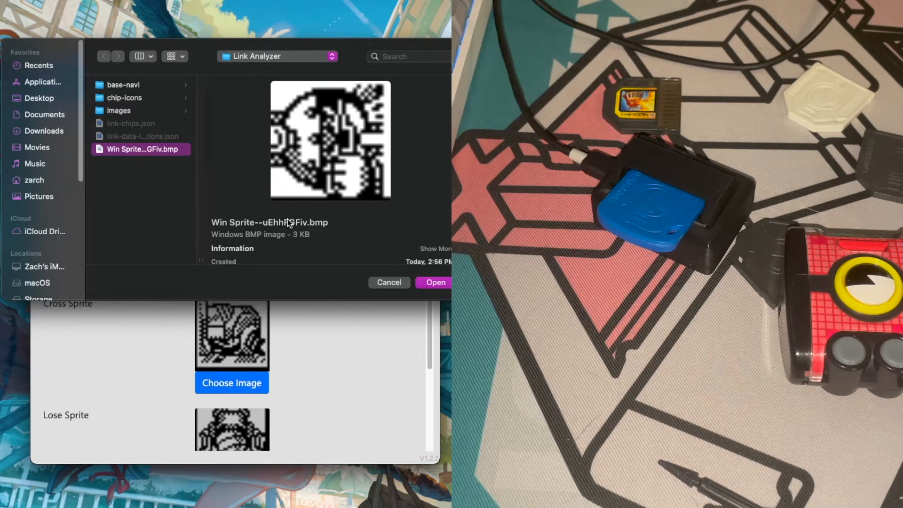
mouse_move(288, 178)
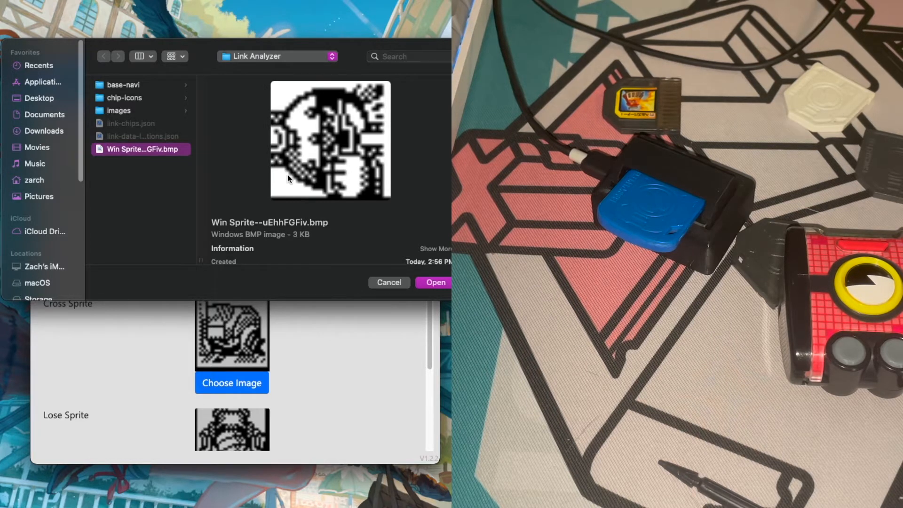
mouse_move(321, 188)
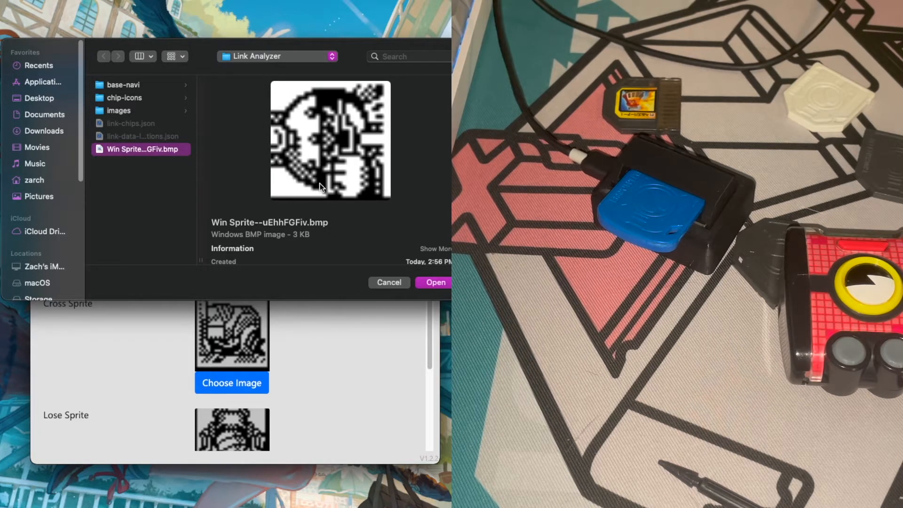
mouse_move(299, 194)
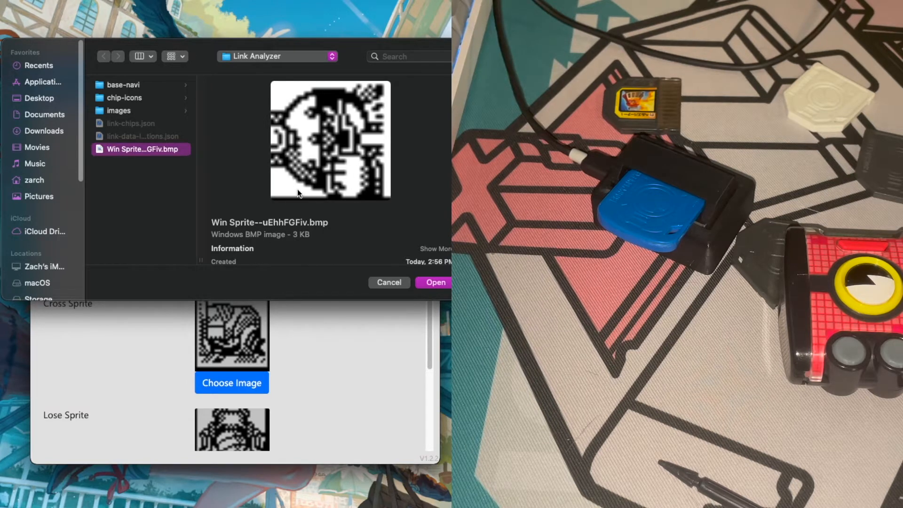
mouse_move(335, 147)
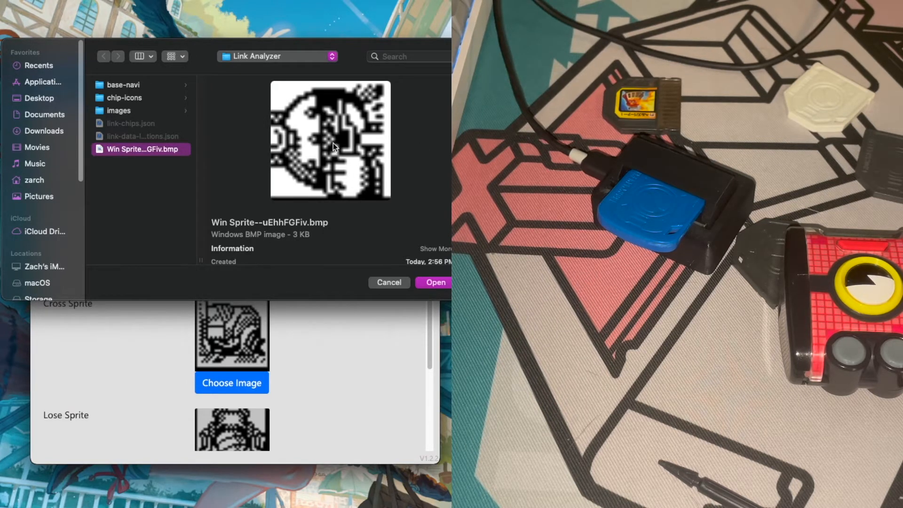
mouse_move(397, 205)
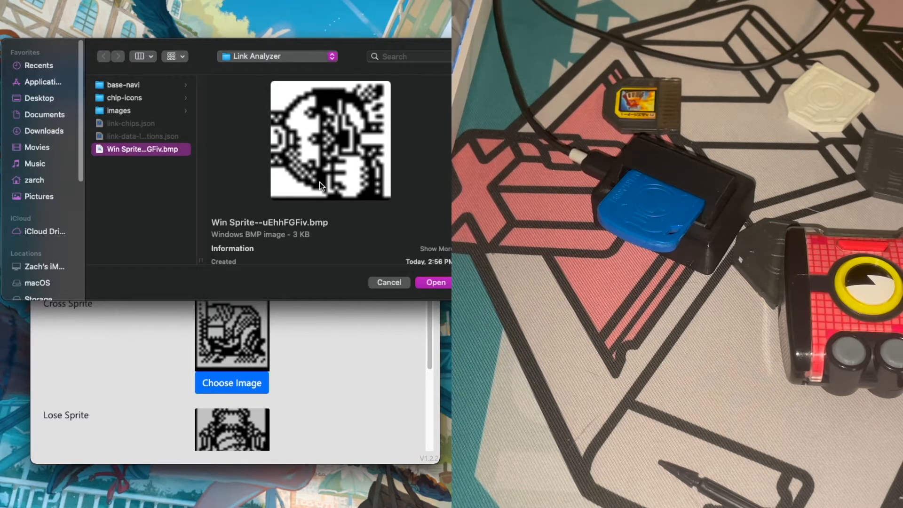
mouse_move(332, 284)
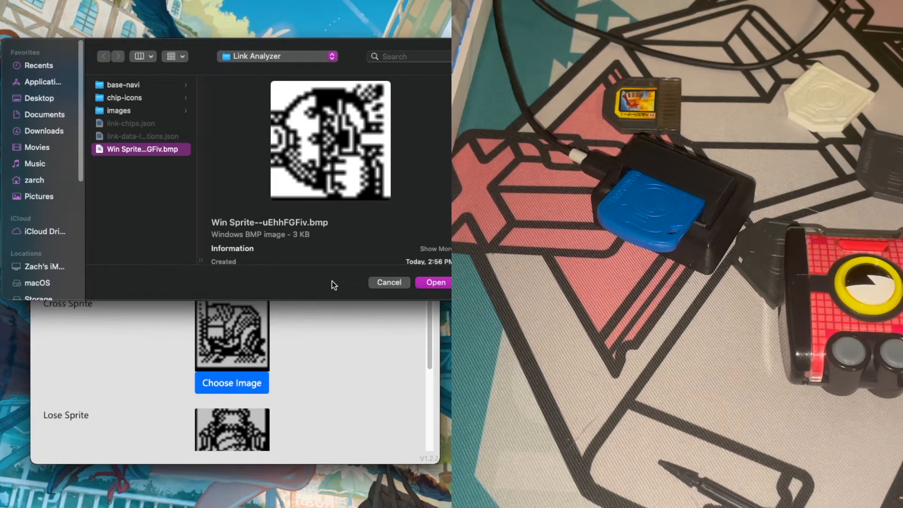
mouse_move(216, 347)
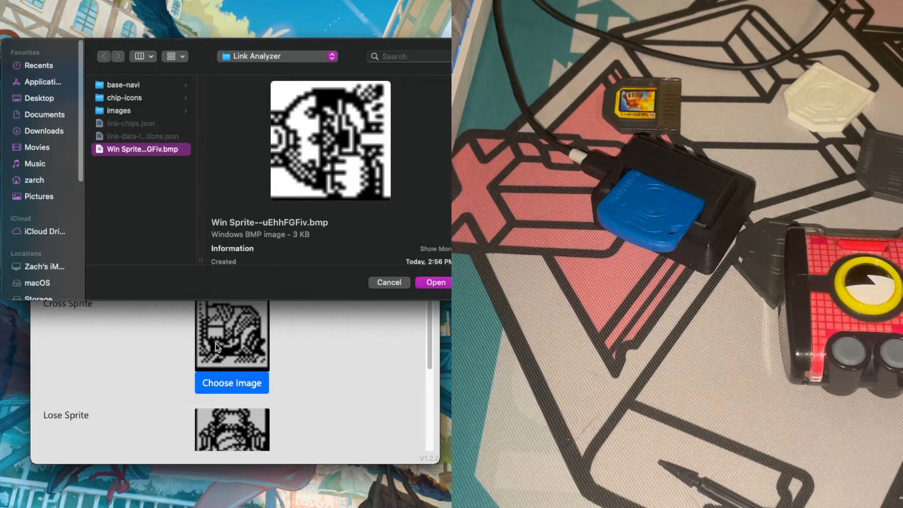
mouse_move(222, 349)
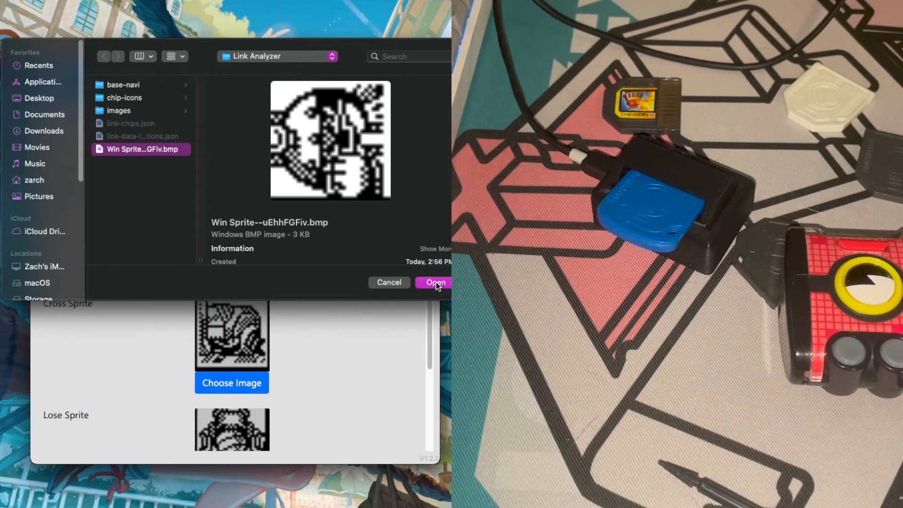
click(434, 283)
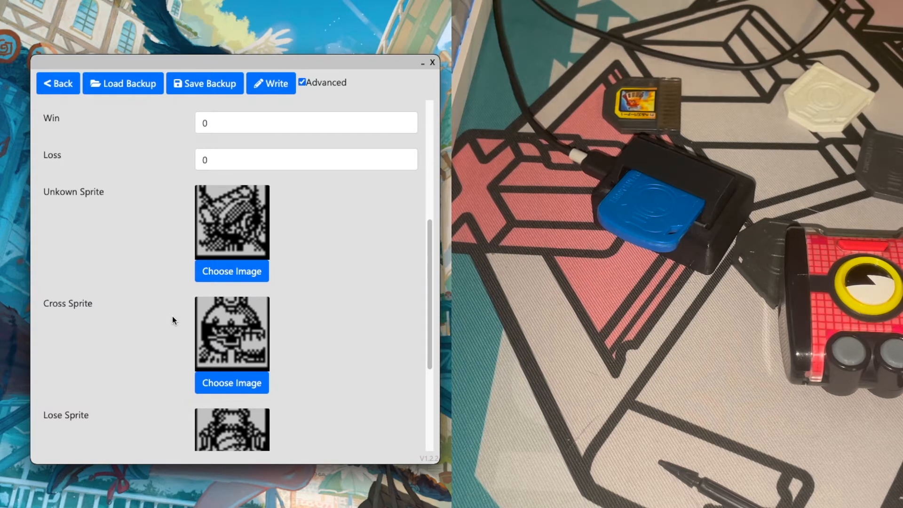
mouse_move(253, 224)
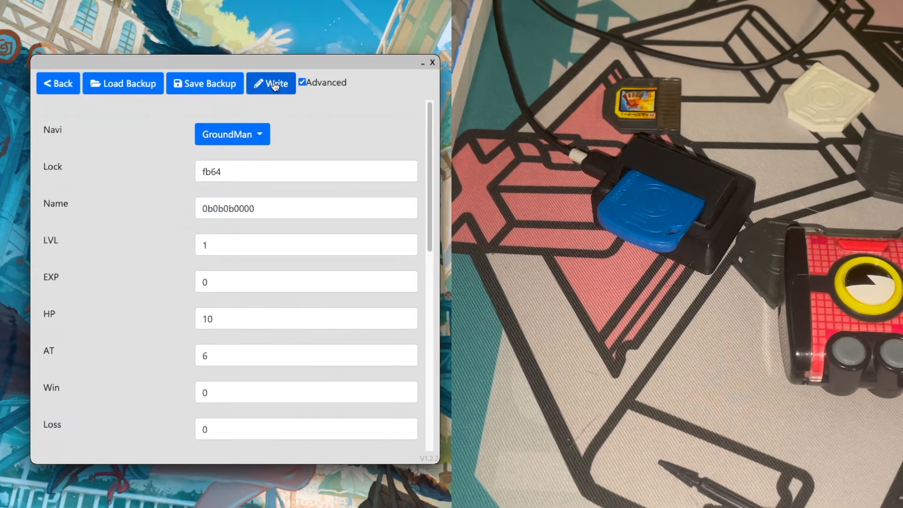
- Write the edited GroundMan data to the chip, accepting the overwrite warning
click(270, 83)
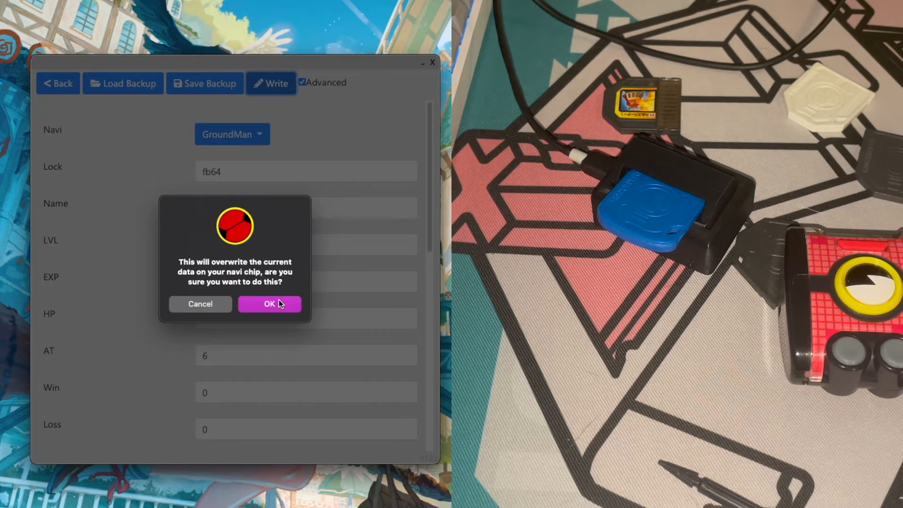
click(269, 304)
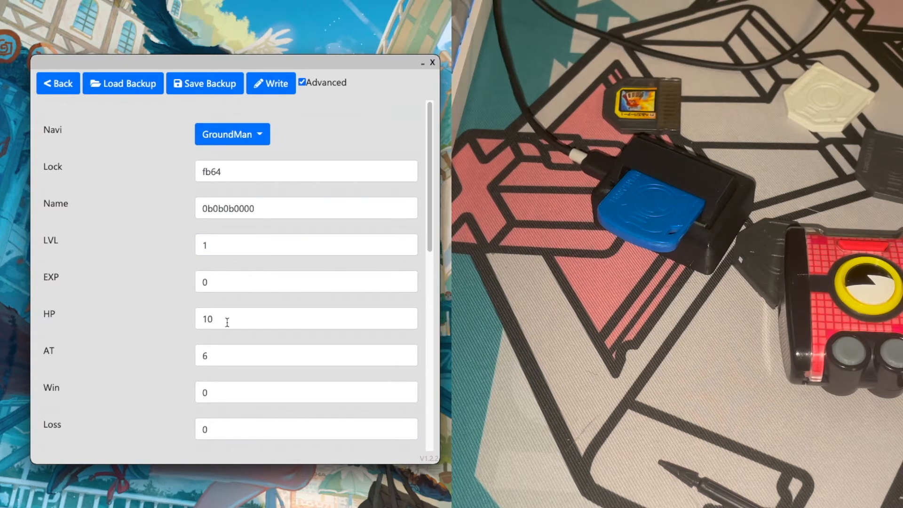
- Change GroundMan's AT from 6 to 255, write it to the chip, and go back
click(306, 355)
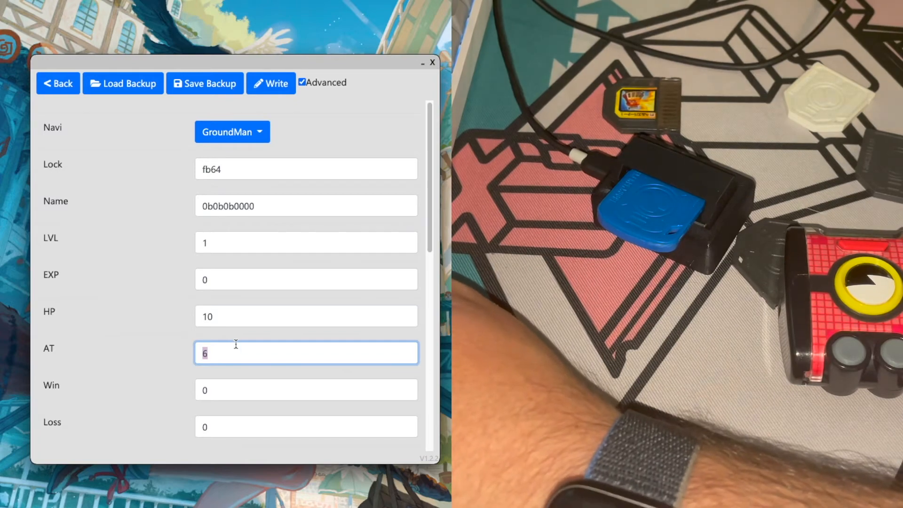
text(2)
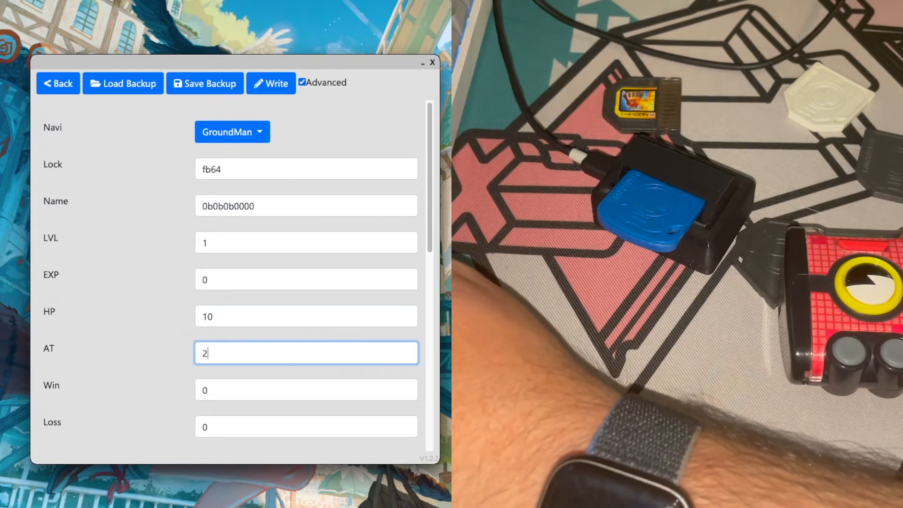
text(55)
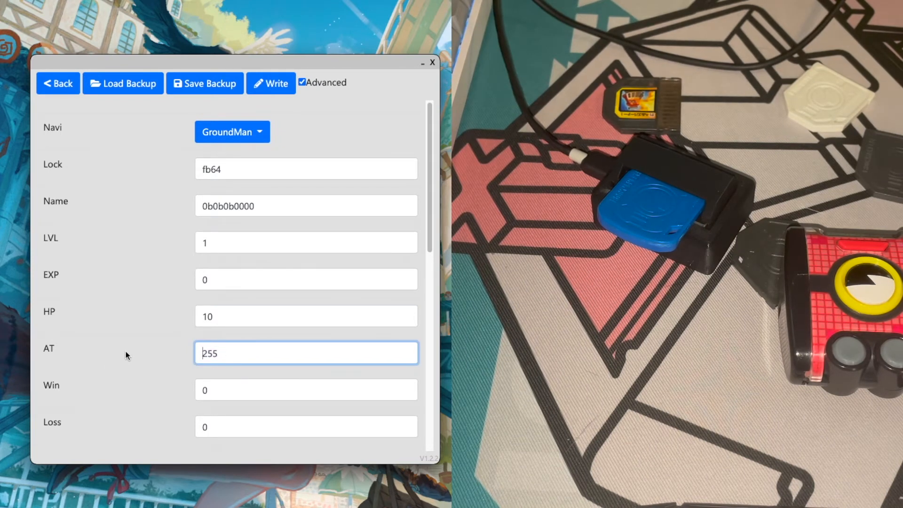
double_click(209, 353)
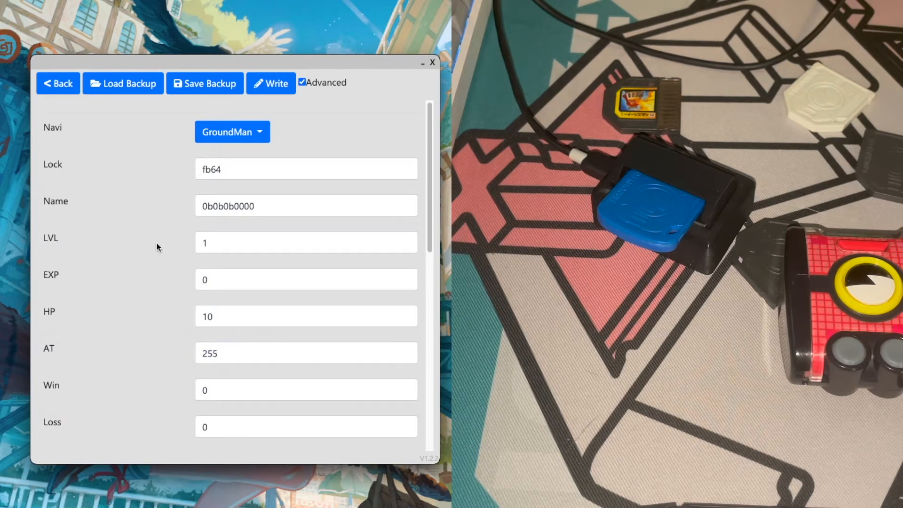
click(271, 83)
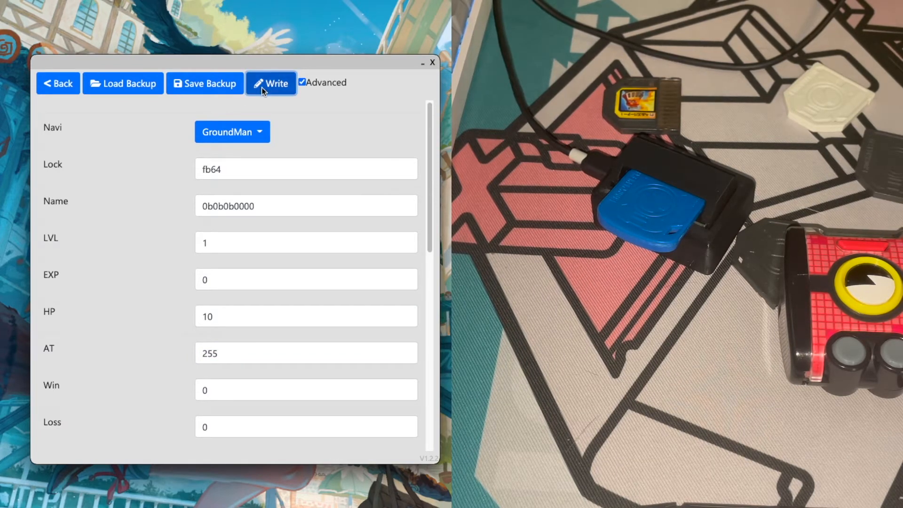
click(270, 82)
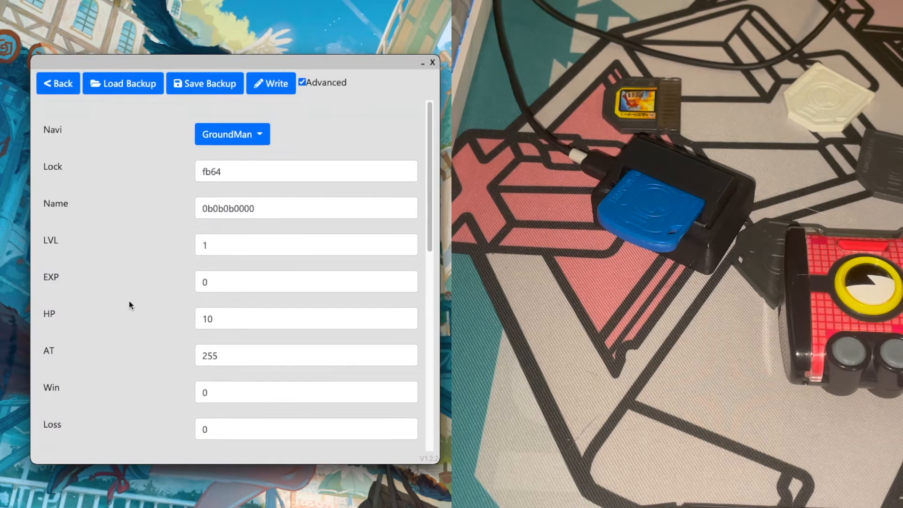
click(58, 83)
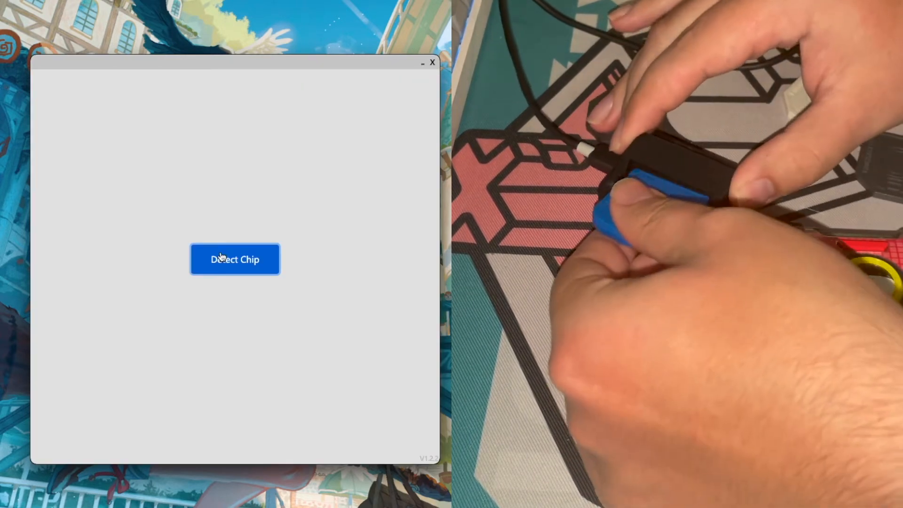
- Re-detect the chip to confirm AT 255 and the replaced cross sprite
click(223, 258)
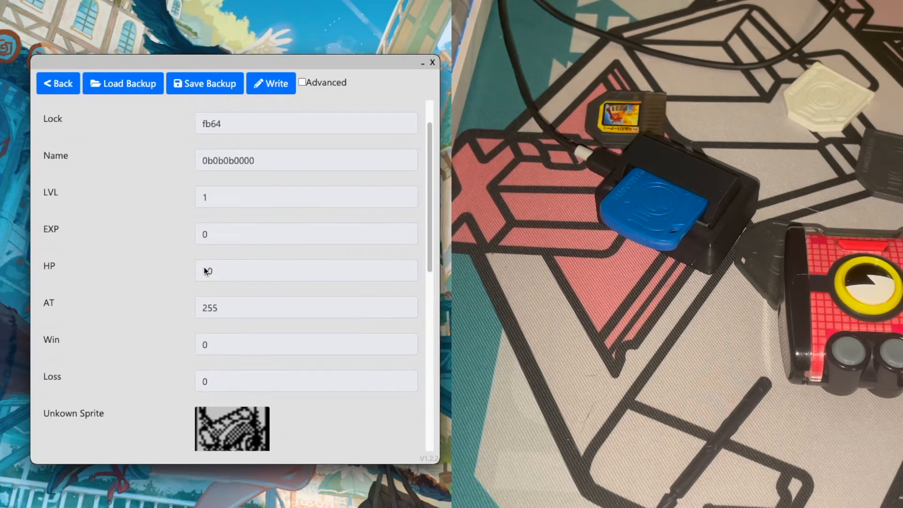
scroll(down, 3)
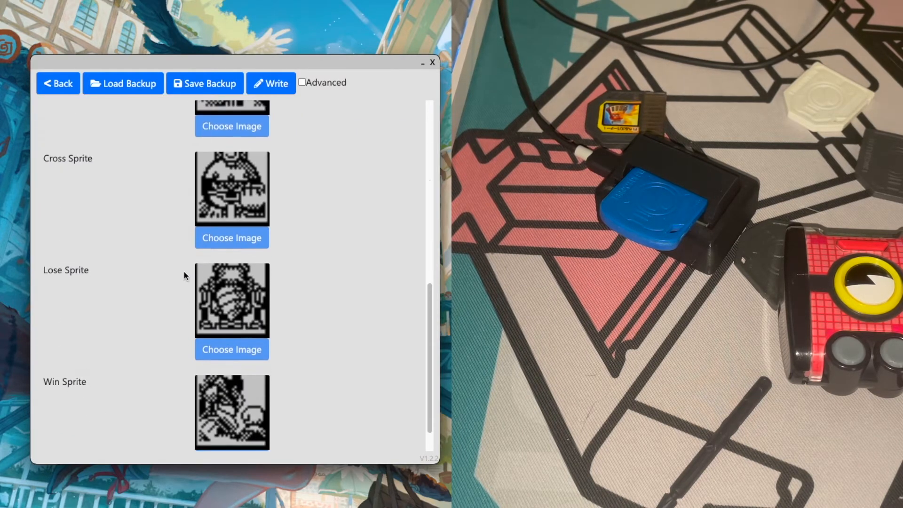